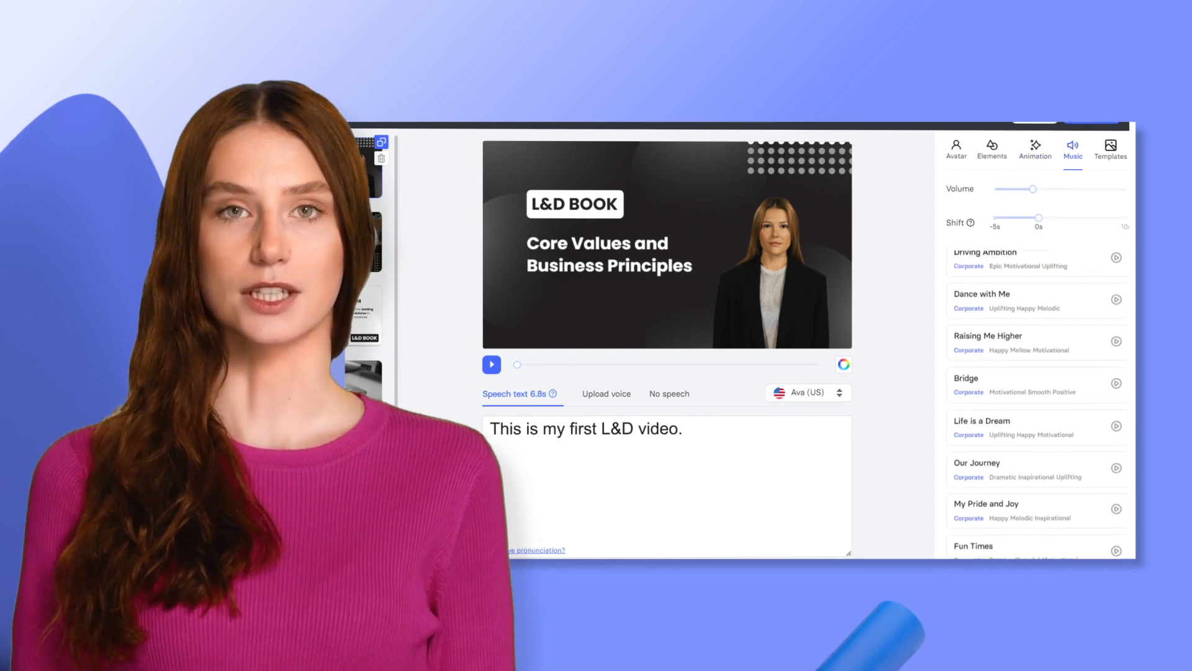
Step: Scroll down the Elai.io home page to view its text-to-AI-video pitch
scroll(down, 3)
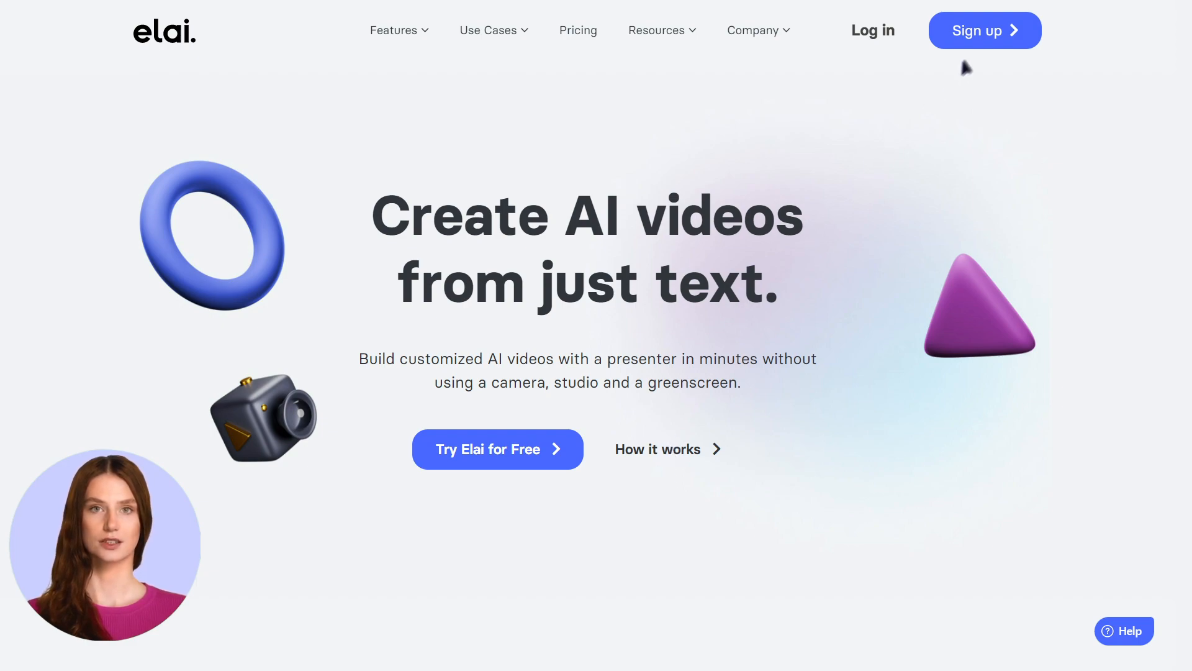
click(983, 30)
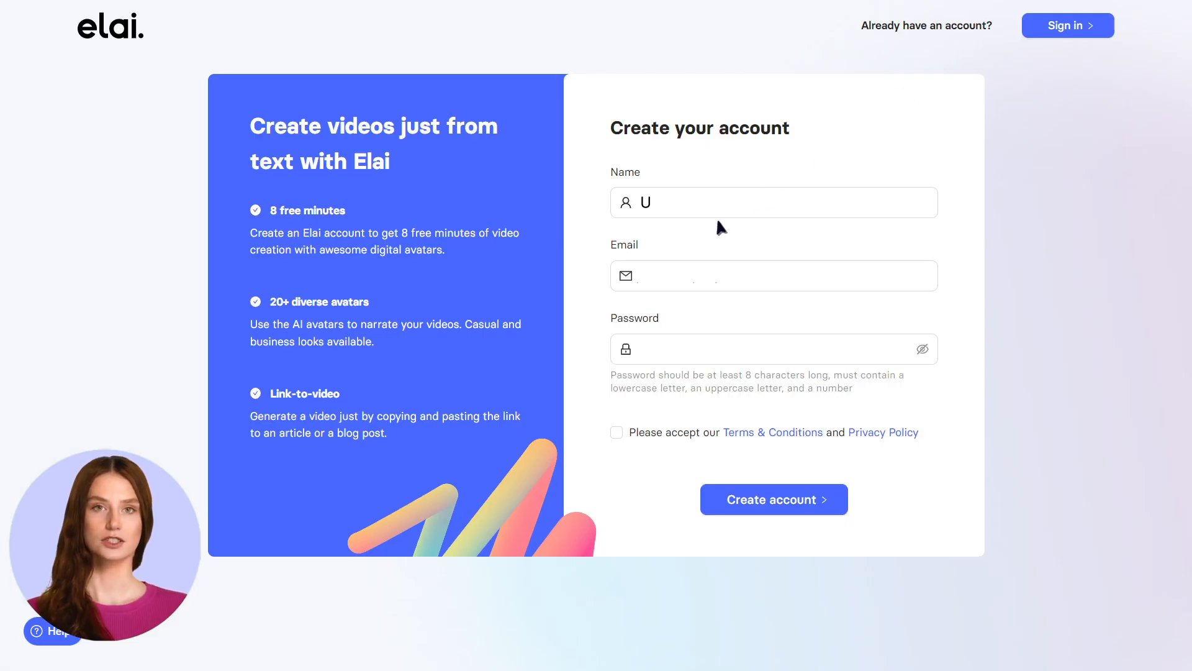
text(user@mail.com)
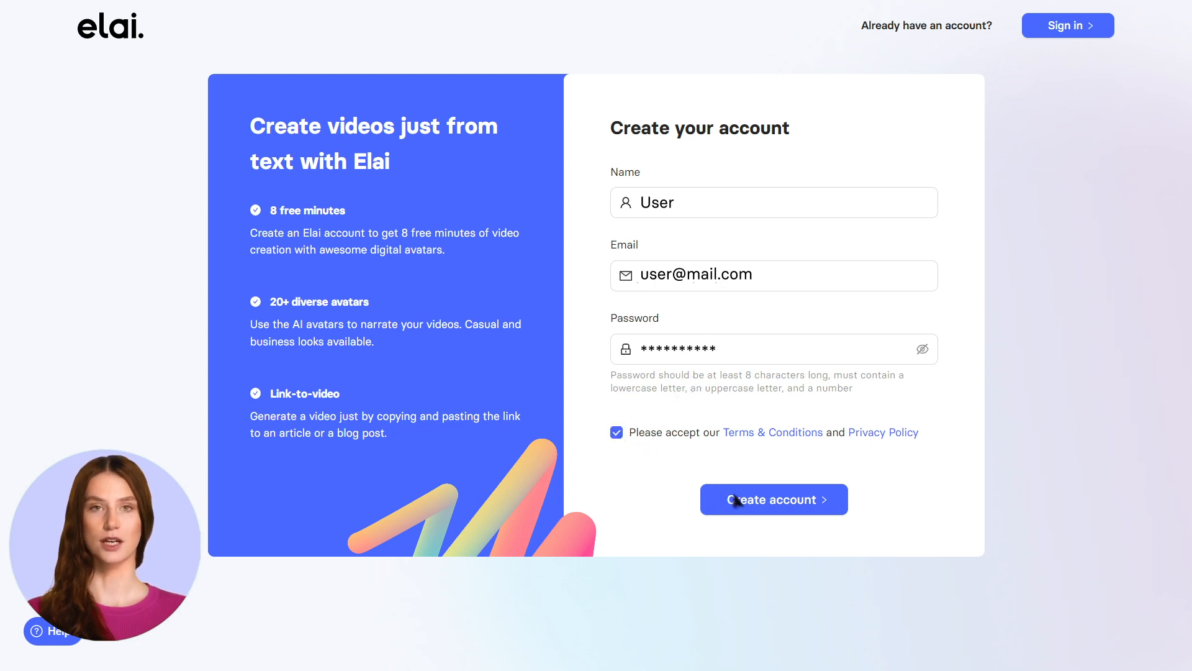
click(773, 499)
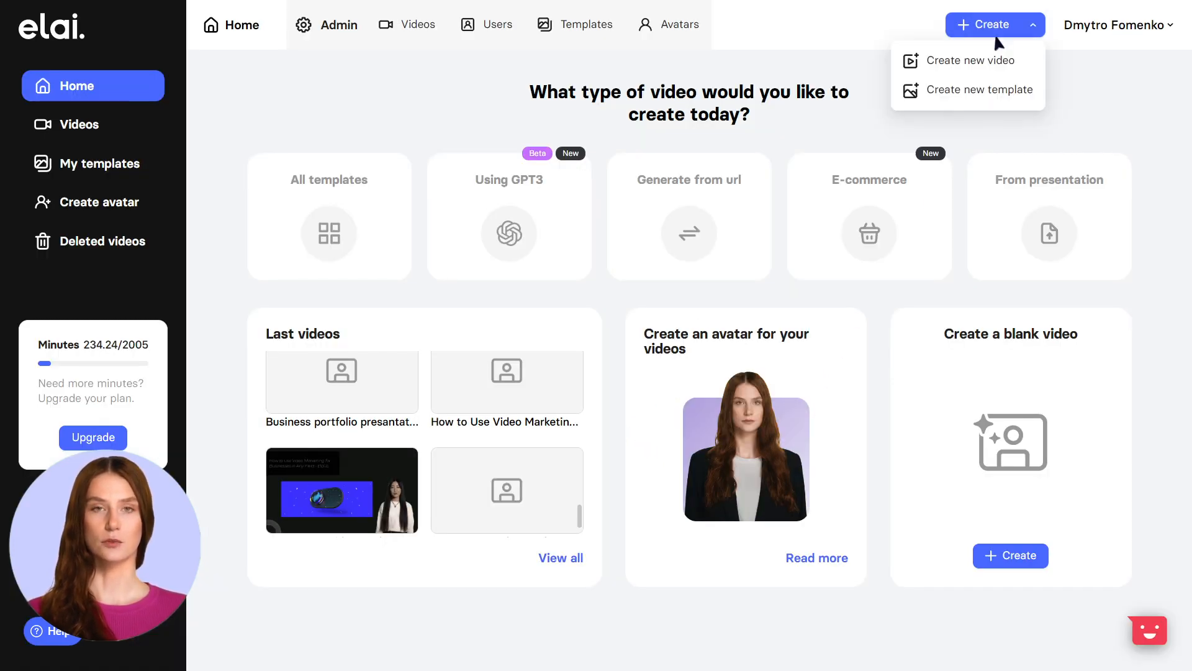
Step: Start a new video from the URL elai.io/video-marketing-for-business and proceed to templates
click(970, 61)
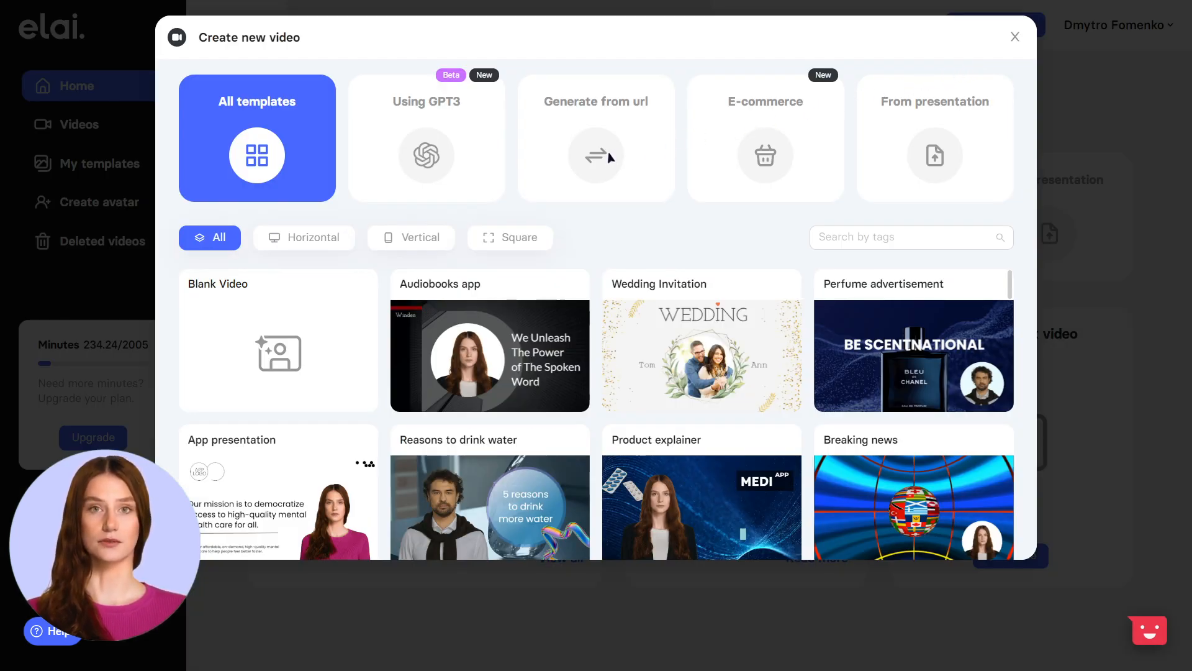
click(596, 139)
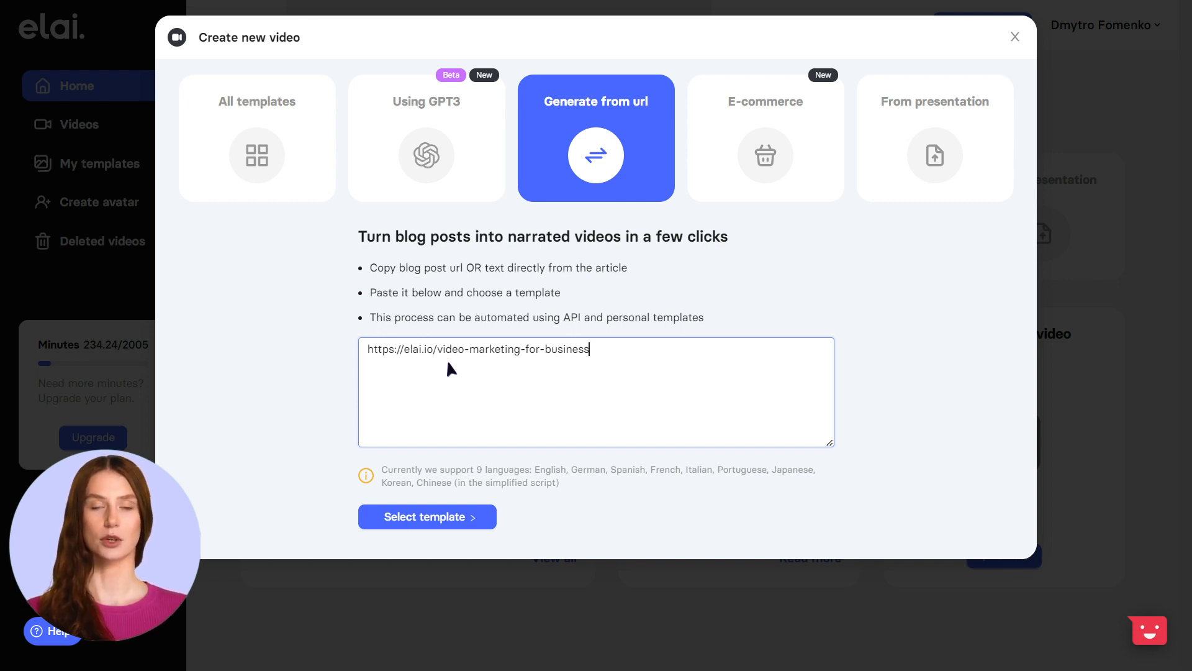
mouse_move(456, 525)
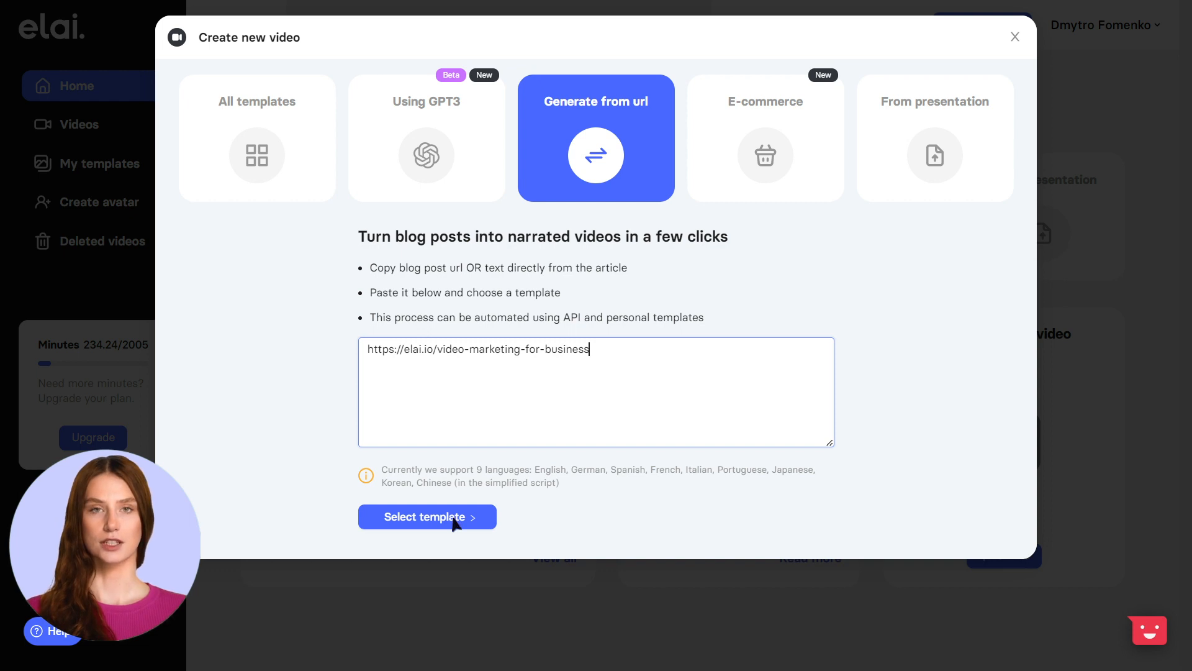
click(427, 516)
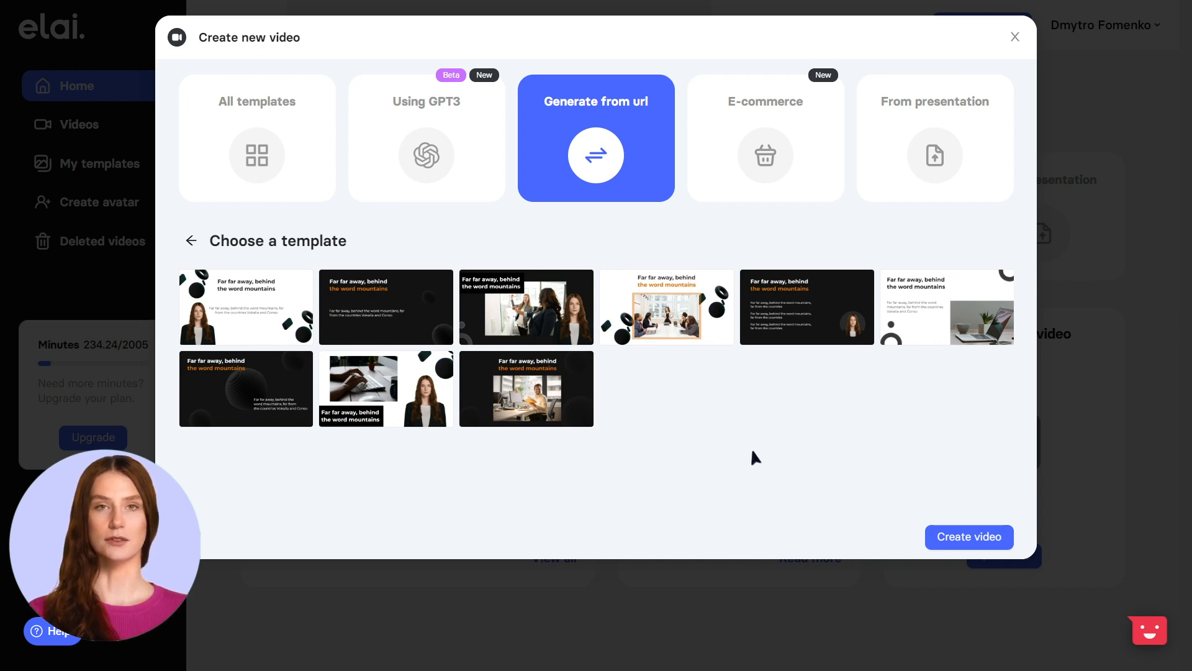
mouse_move(963, 549)
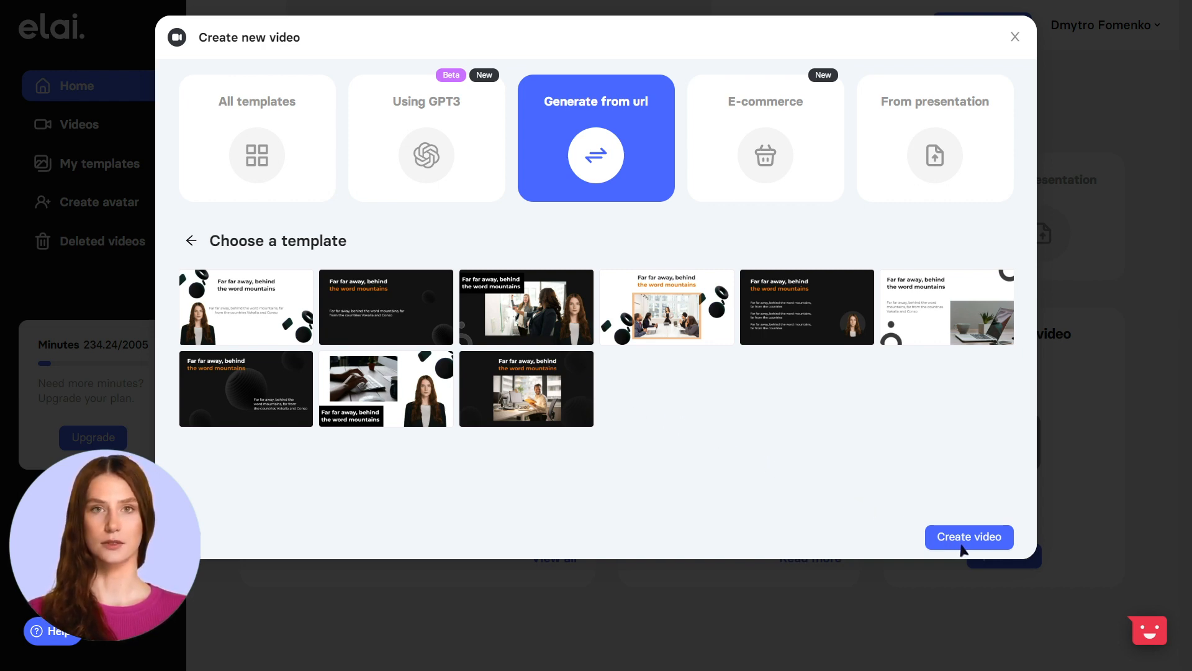
Step: Generate the video-marketing video, preview it briefly, and submit it for rendering
click(969, 536)
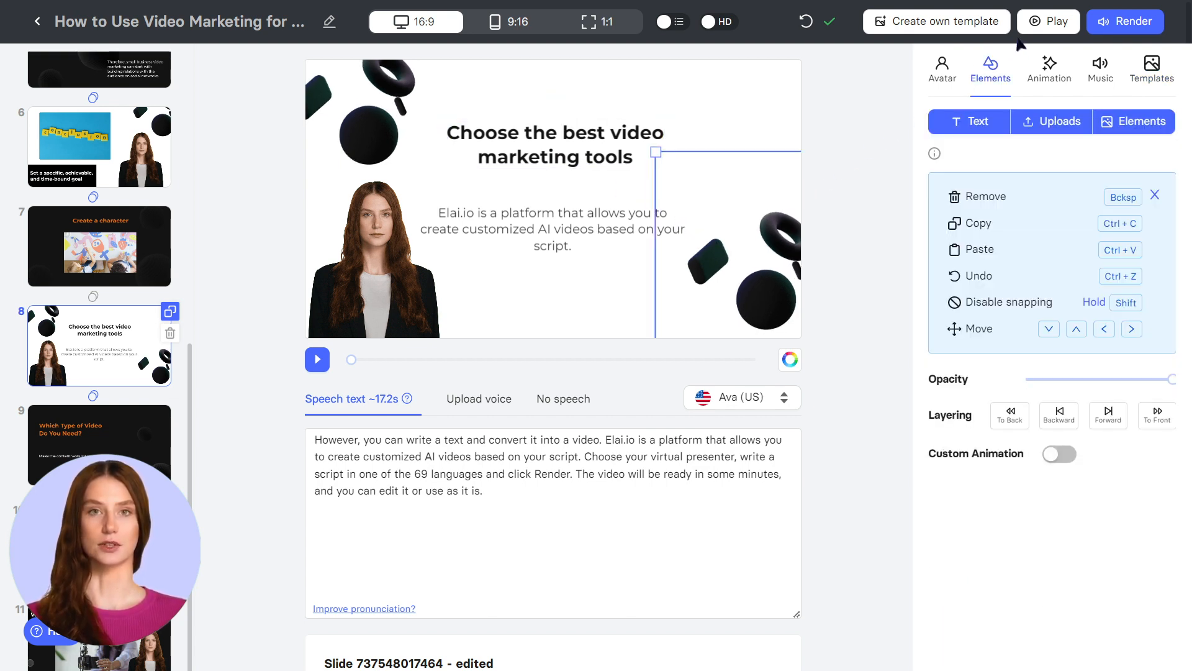
click(1048, 21)
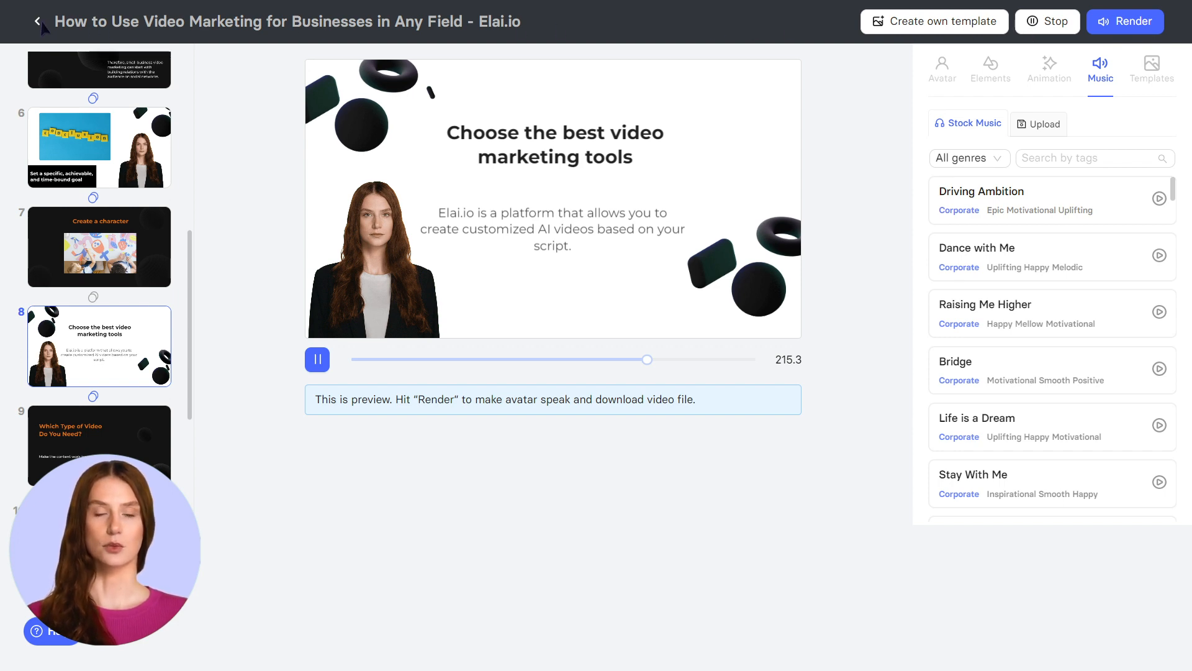
click(1047, 22)
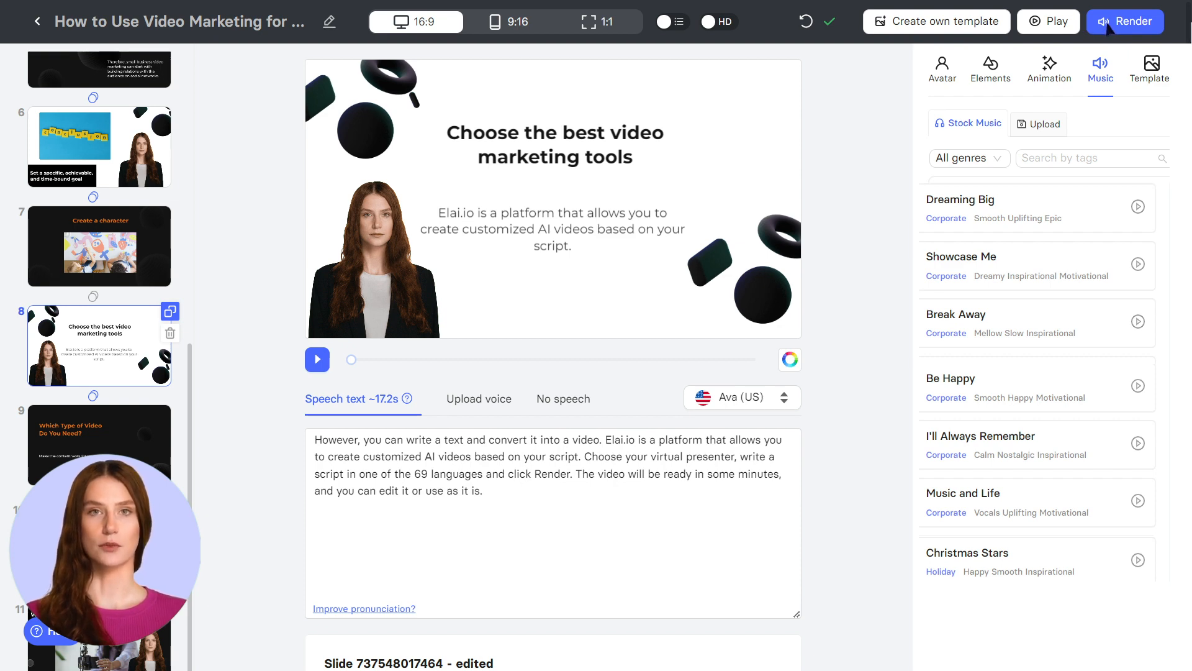
click(1125, 21)
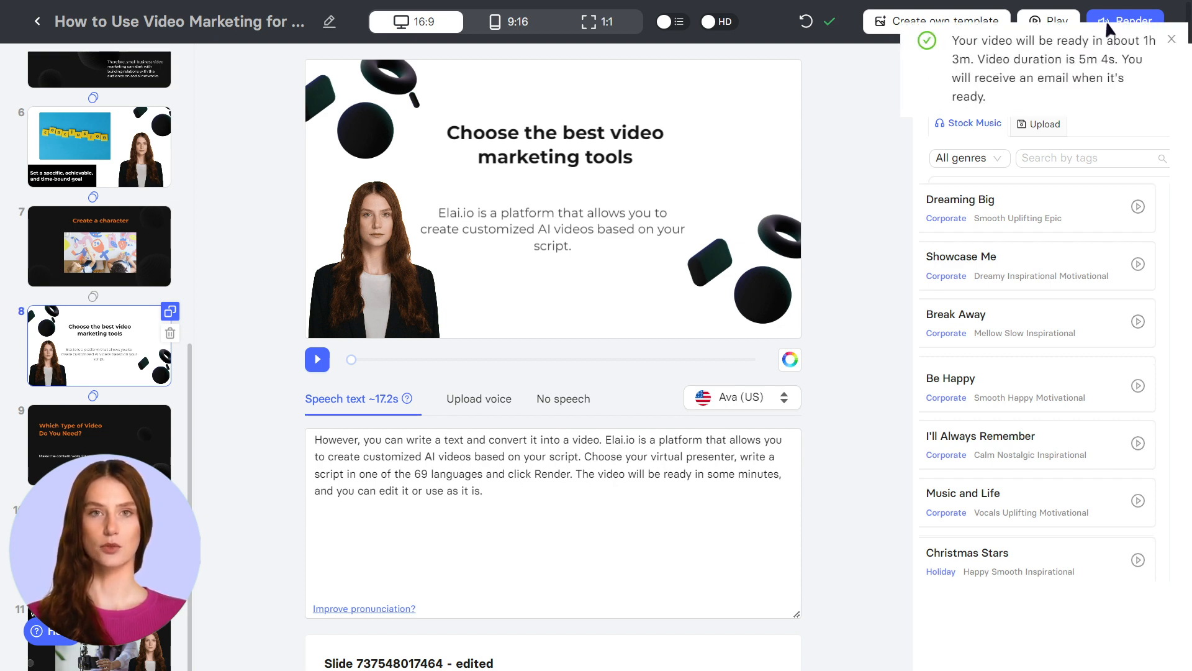